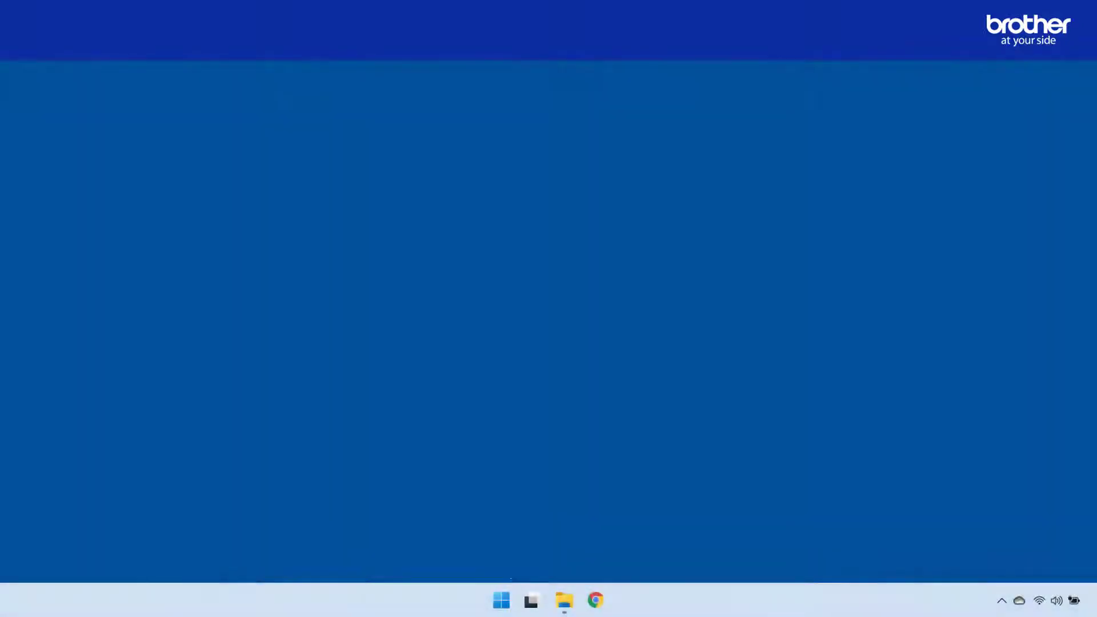
- Open File Explorer to the Downloads folder holding CA_Cert_1 and CA_Cert_2
click(567, 598)
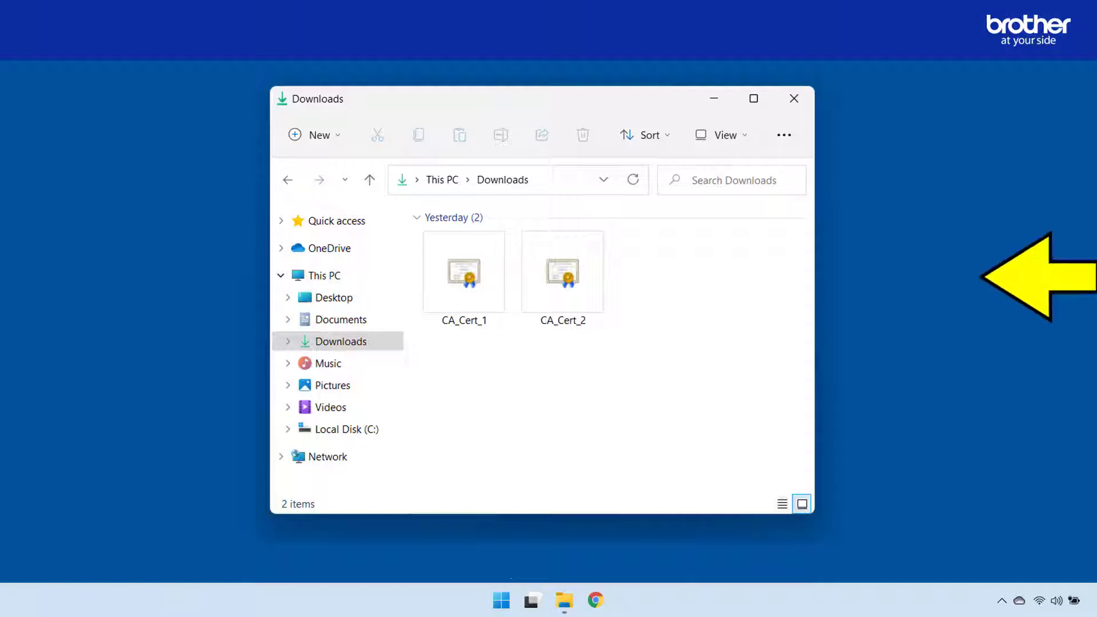
- Open CA_Cert_1 with Notepad
click(463, 271)
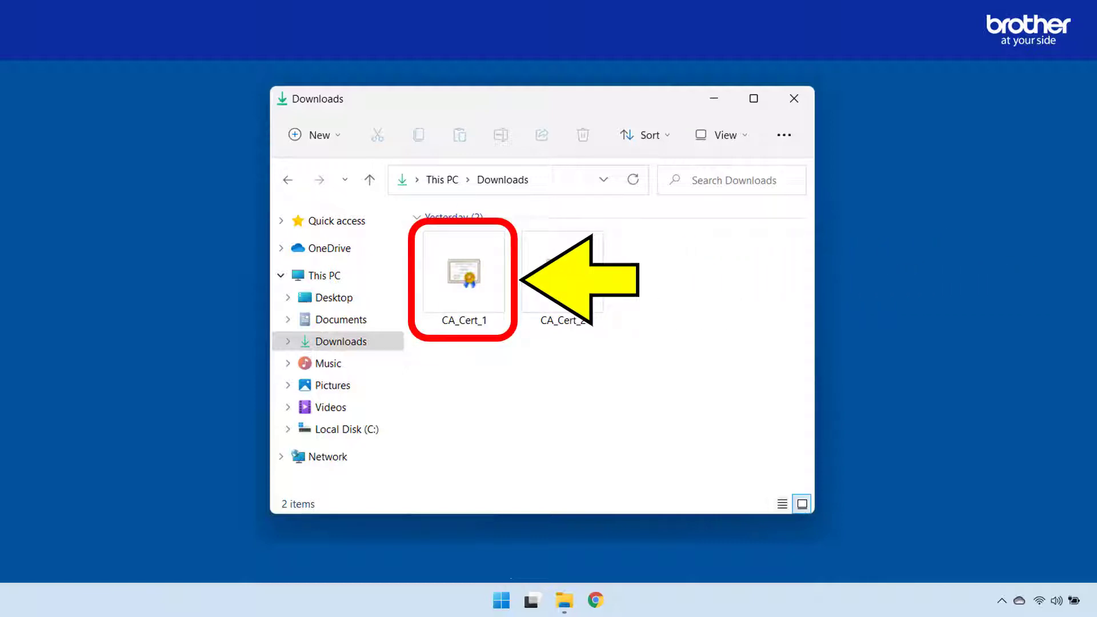
right_click(463, 271)
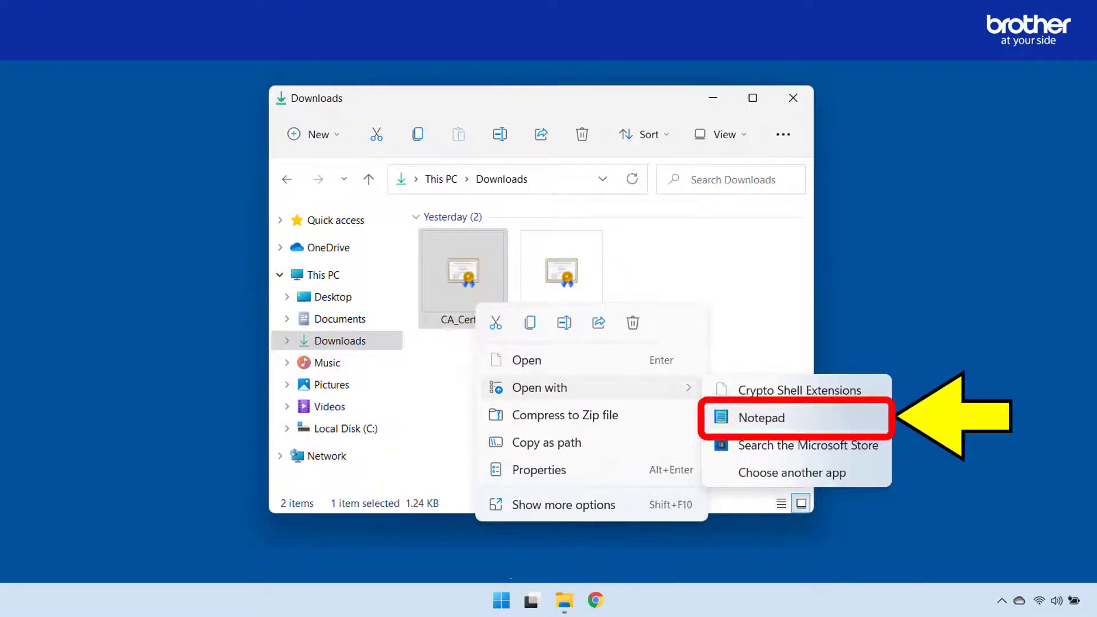
click(760, 416)
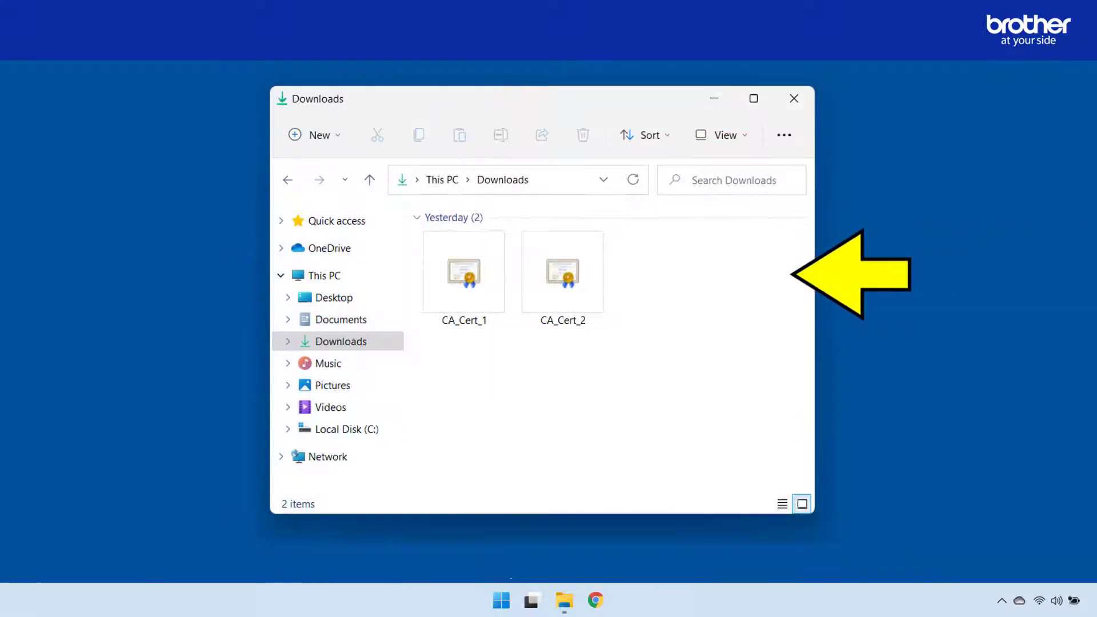
- Open CA_Cert_2 with Notepad to compare it against CA_Cert_1's readable text
right_click(561, 271)
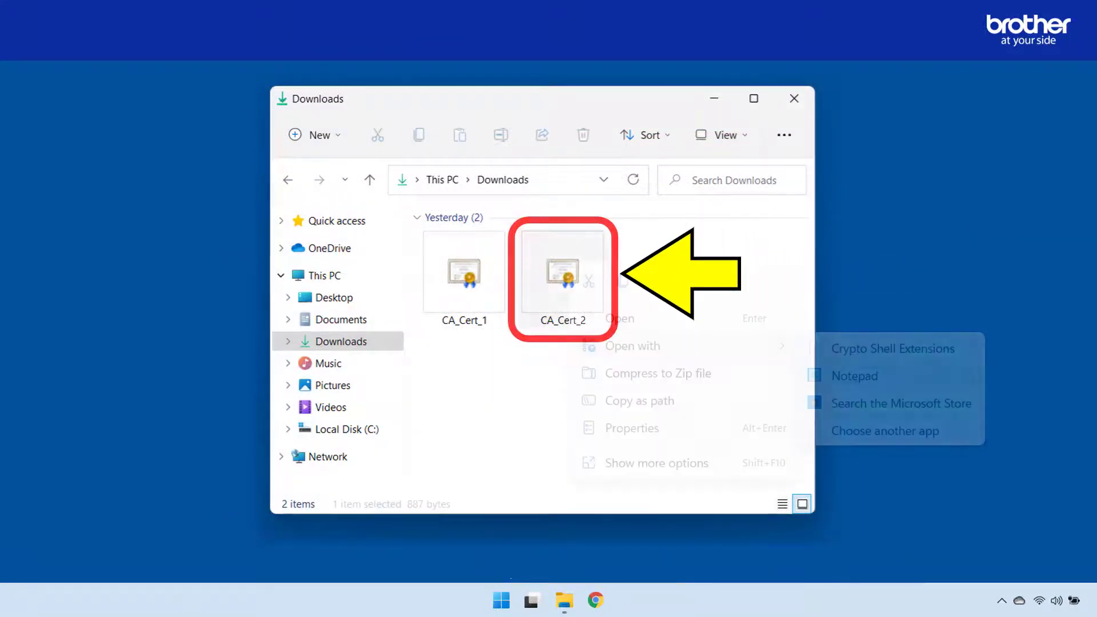
mouse_move(632, 346)
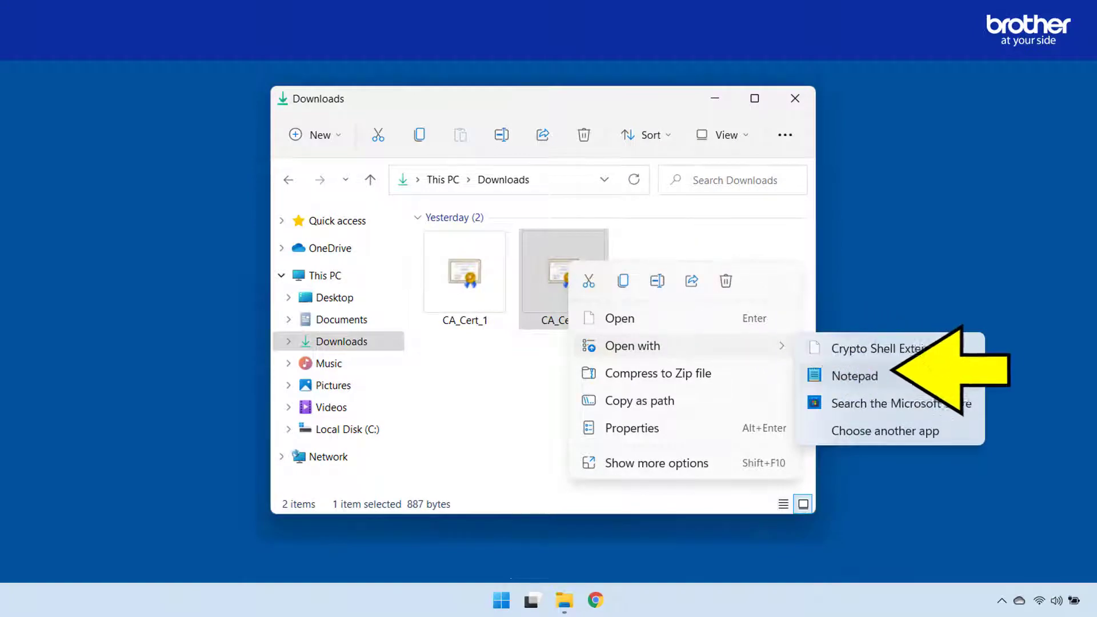
click(853, 376)
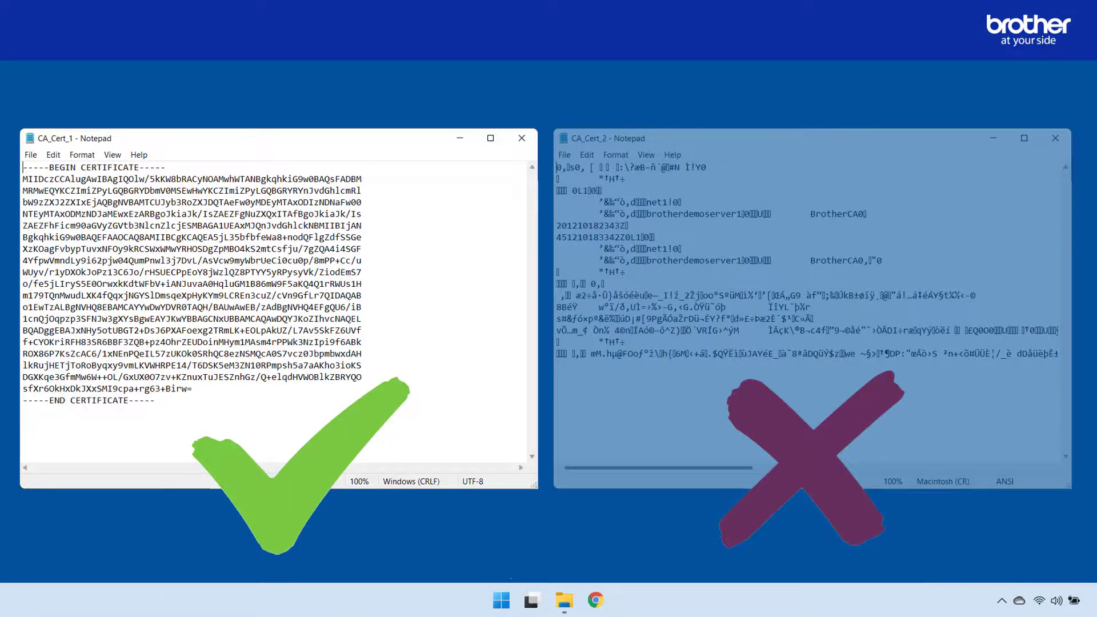
- Open CA_Cert_1's certificate Details to confirm its 2048-bit RSA public key
click(568, 599)
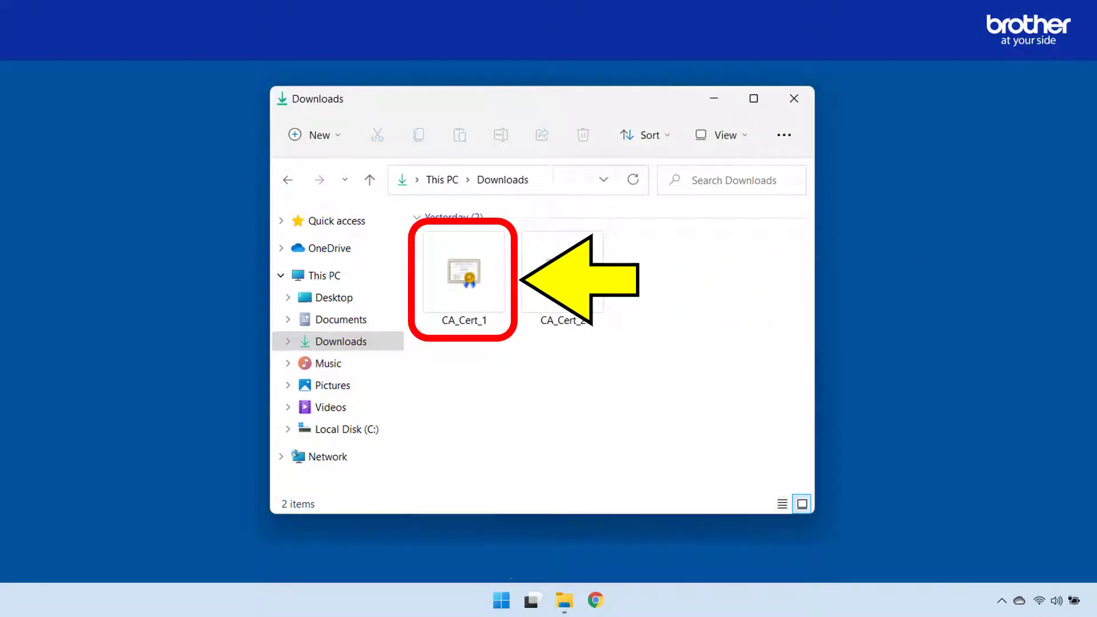
double_click(462, 271)
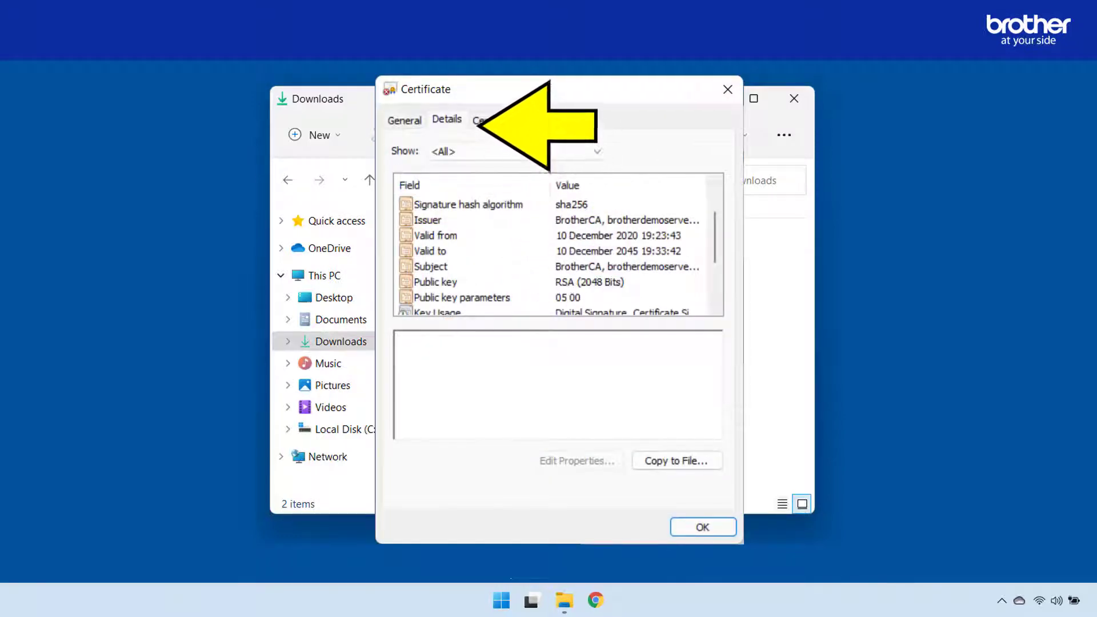
click(446, 118)
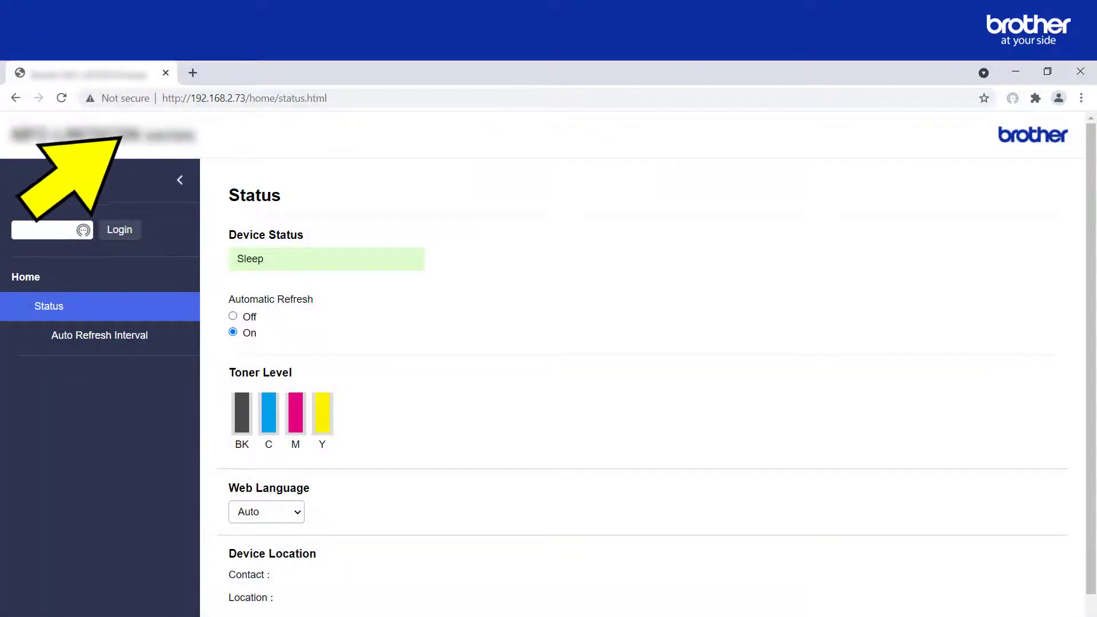
- Log in as administrator and open Network > Security > Certificate
click(206, 98)
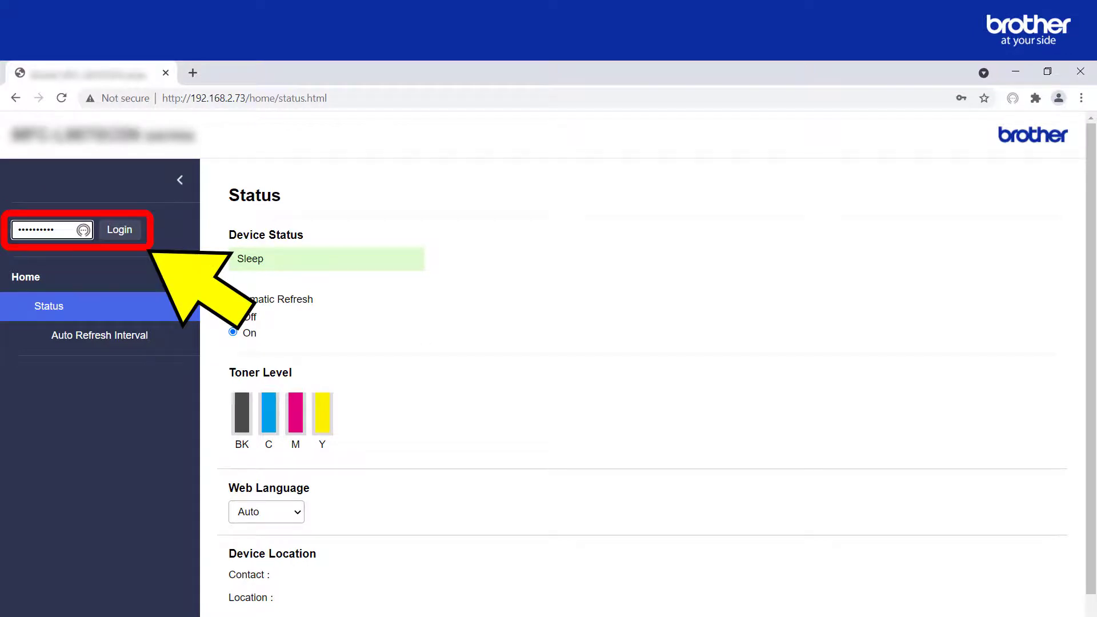
click(120, 230)
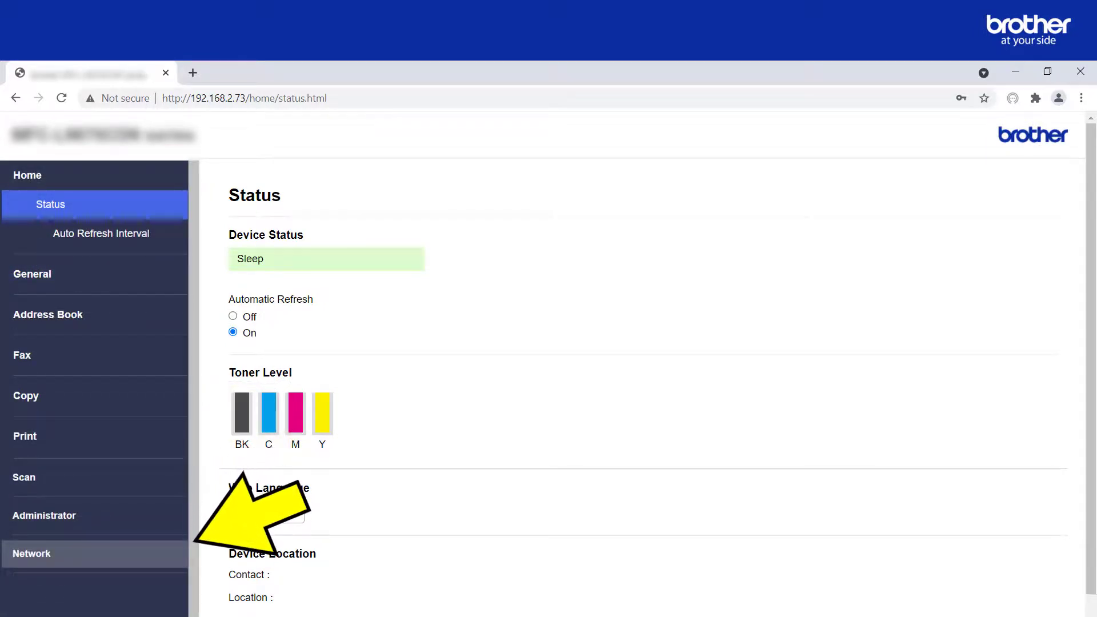
click(31, 552)
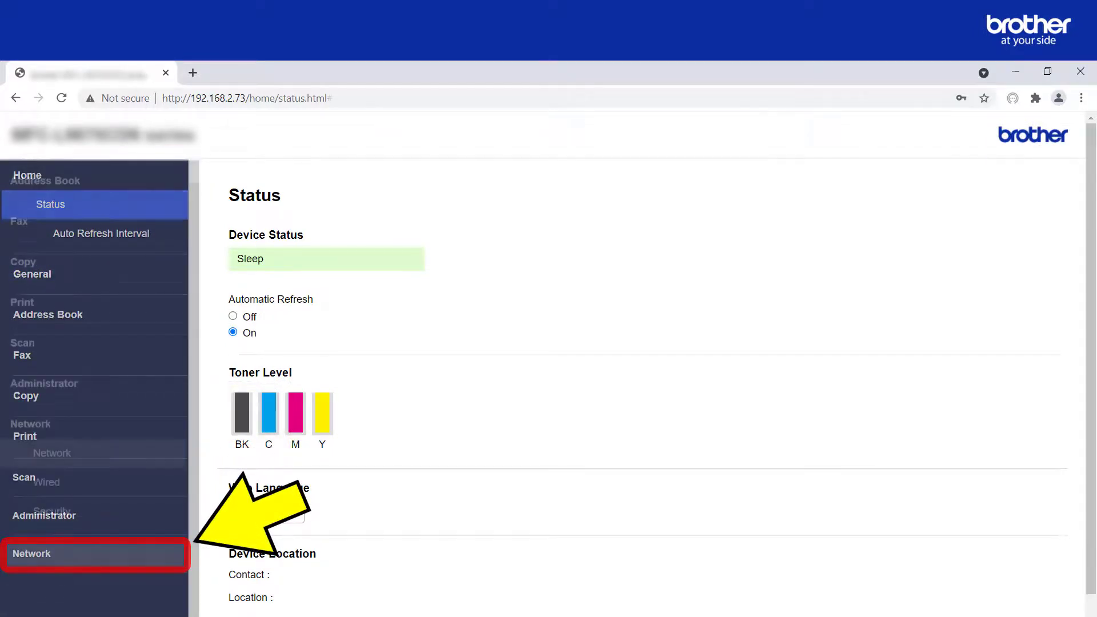
click(30, 553)
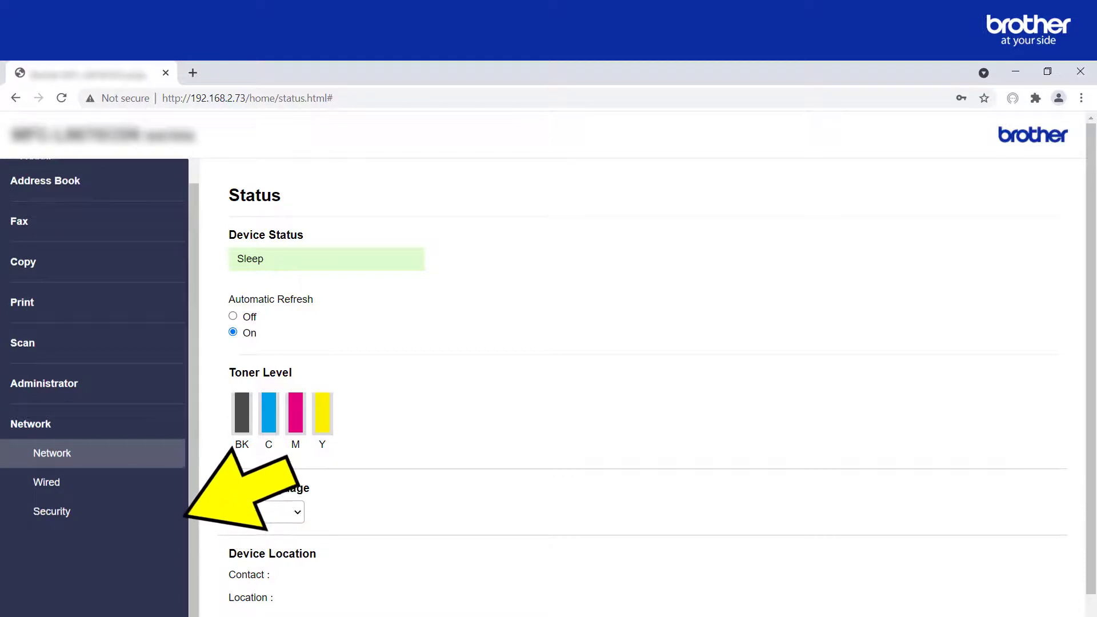
click(51, 511)
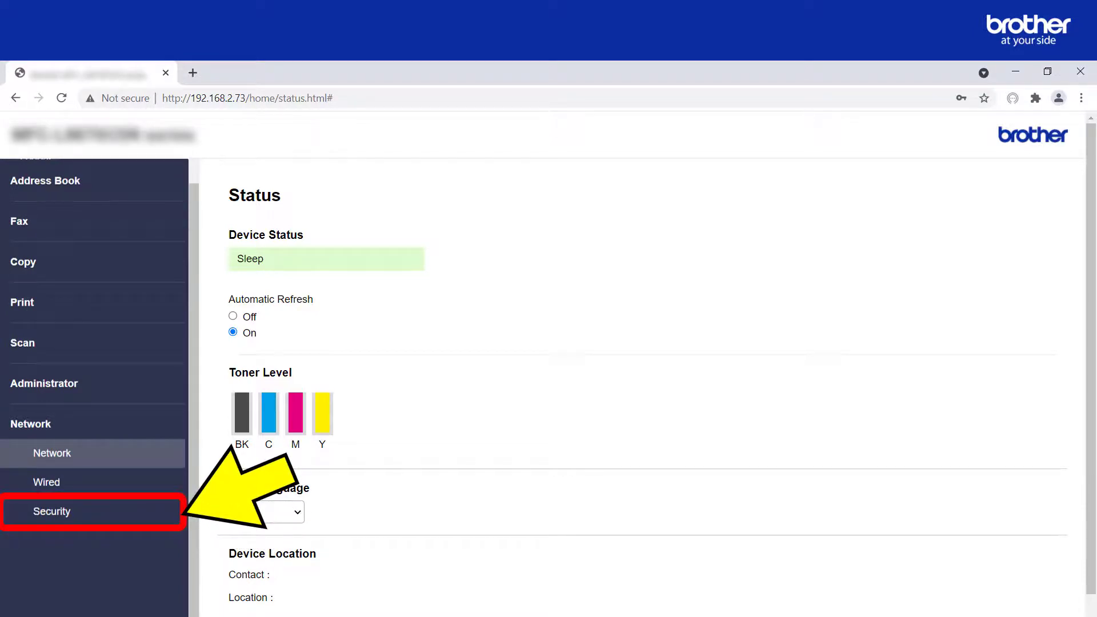
click(51, 511)
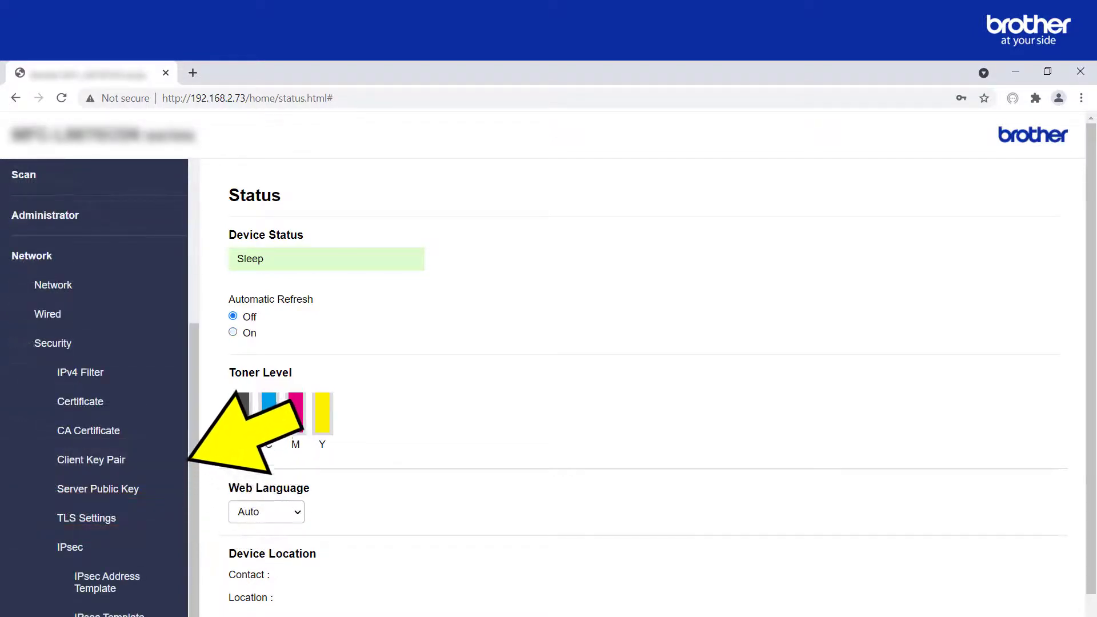
click(80, 400)
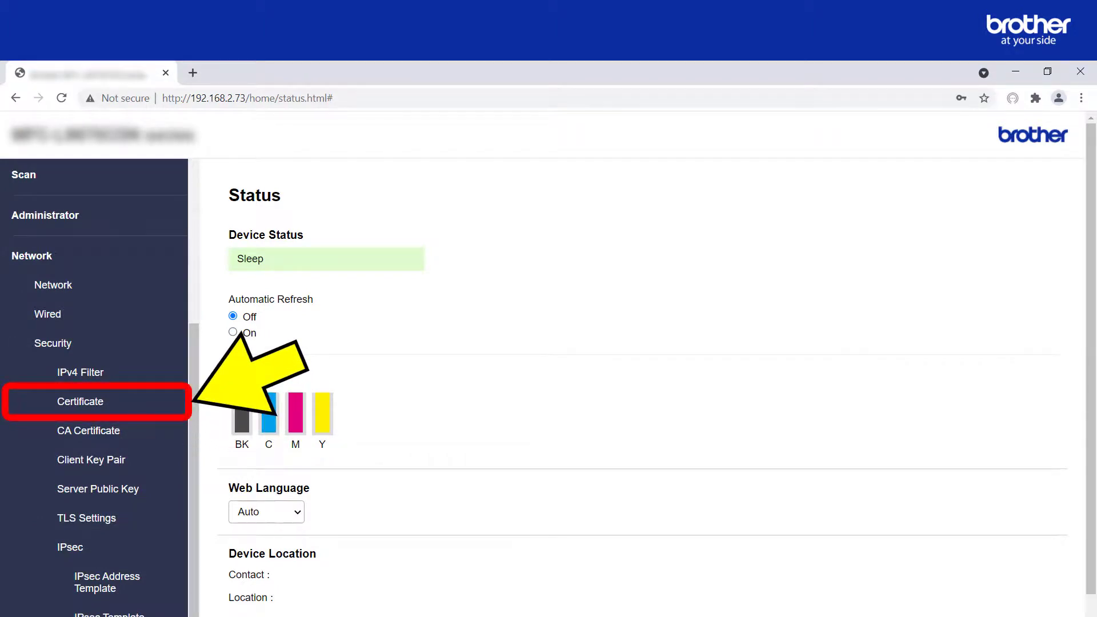
click(79, 401)
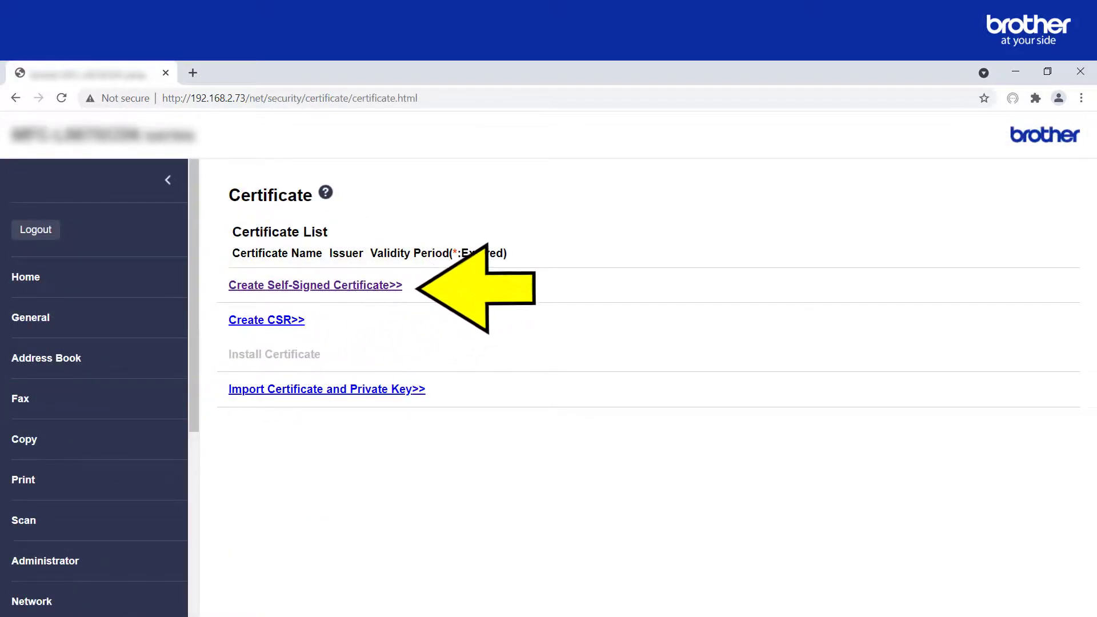
- Open the self-signed certificate form and confirm the RSA 2048-bit public key algorithm
click(315, 285)
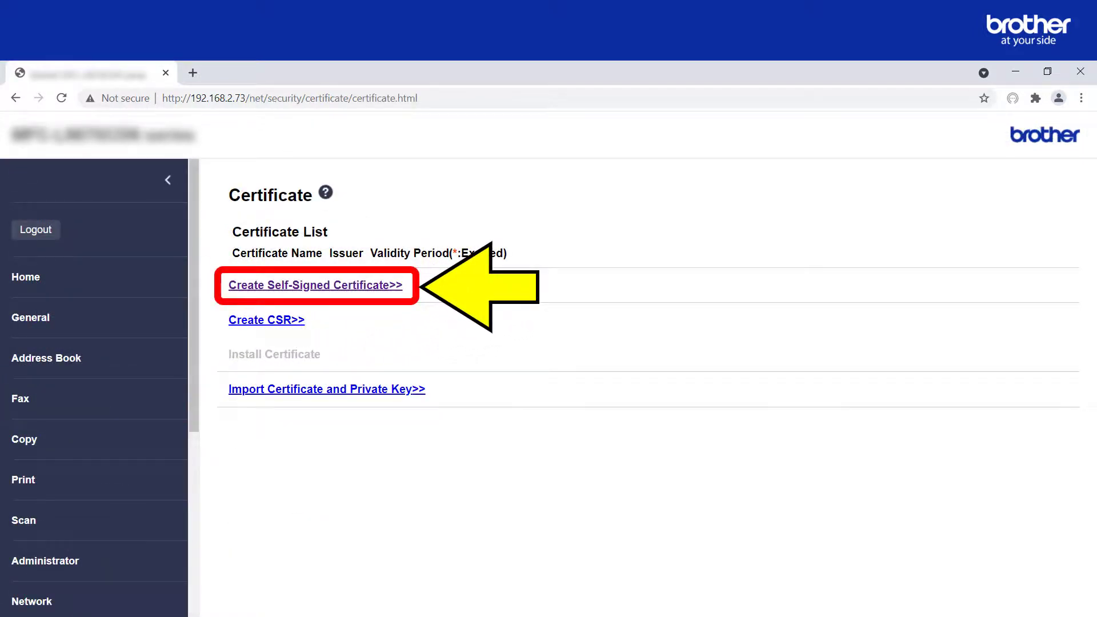
click(315, 284)
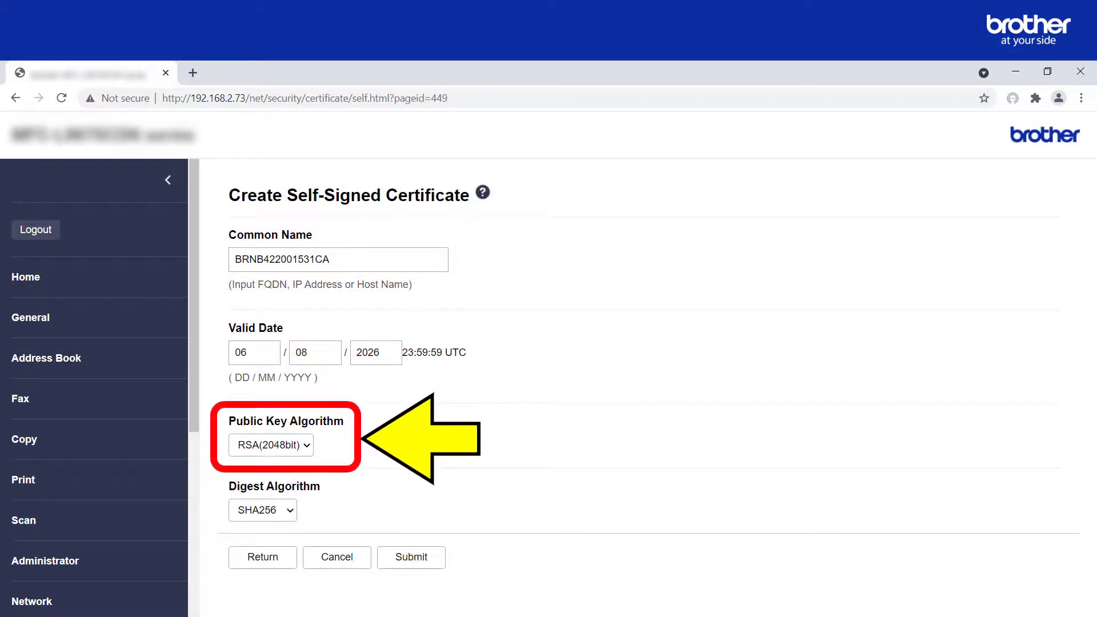
click(270, 445)
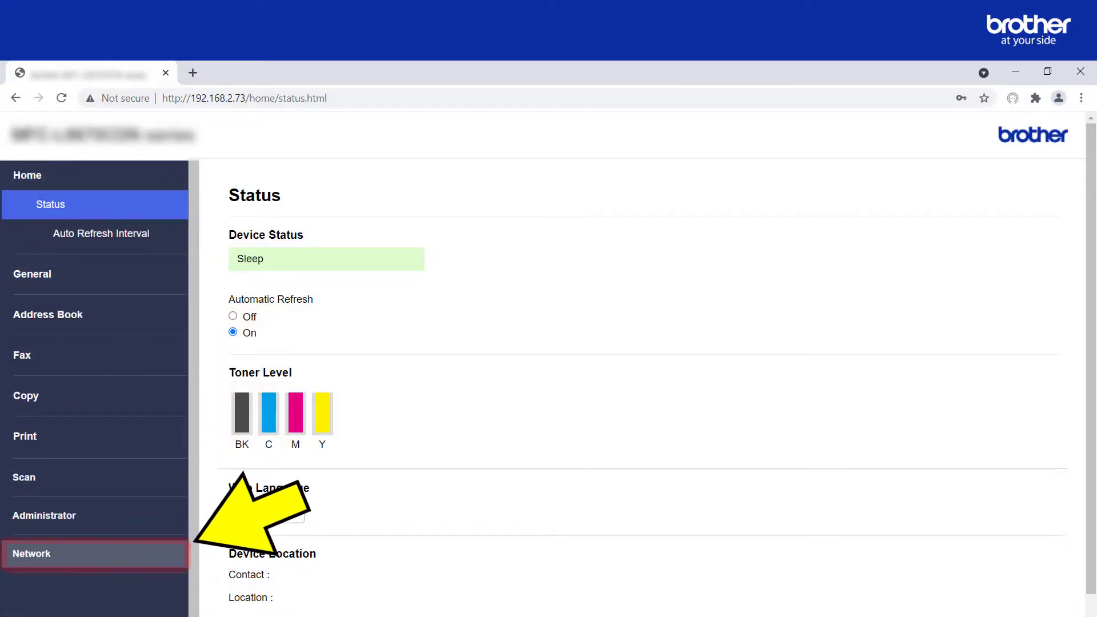
- Open Network > Security > CA Certificate to list the installed BrotherCA certificate
click(31, 553)
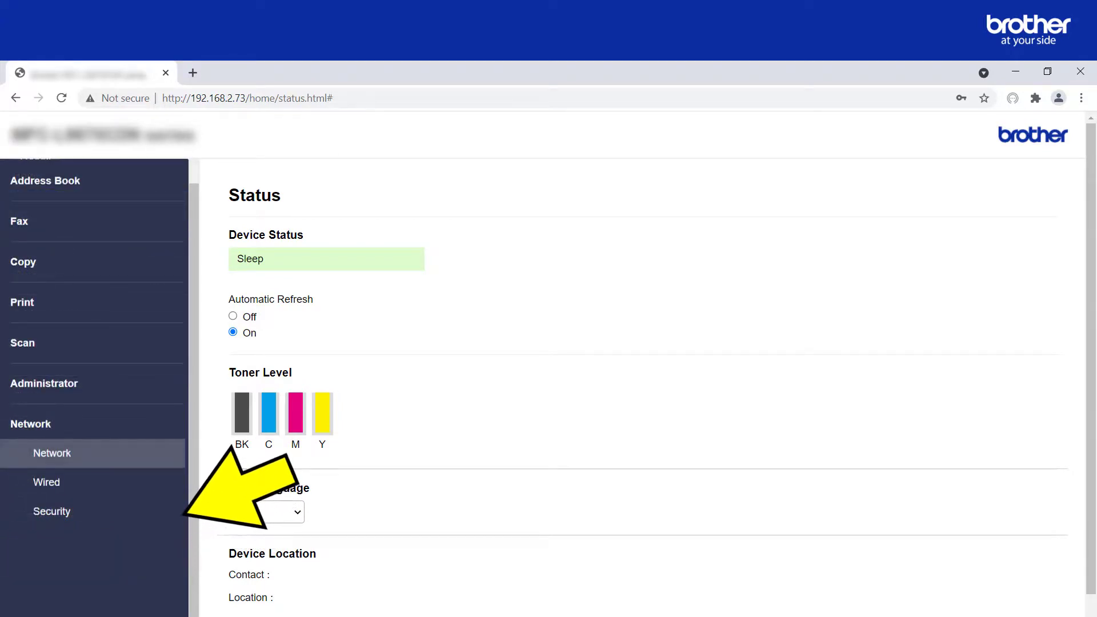
click(51, 510)
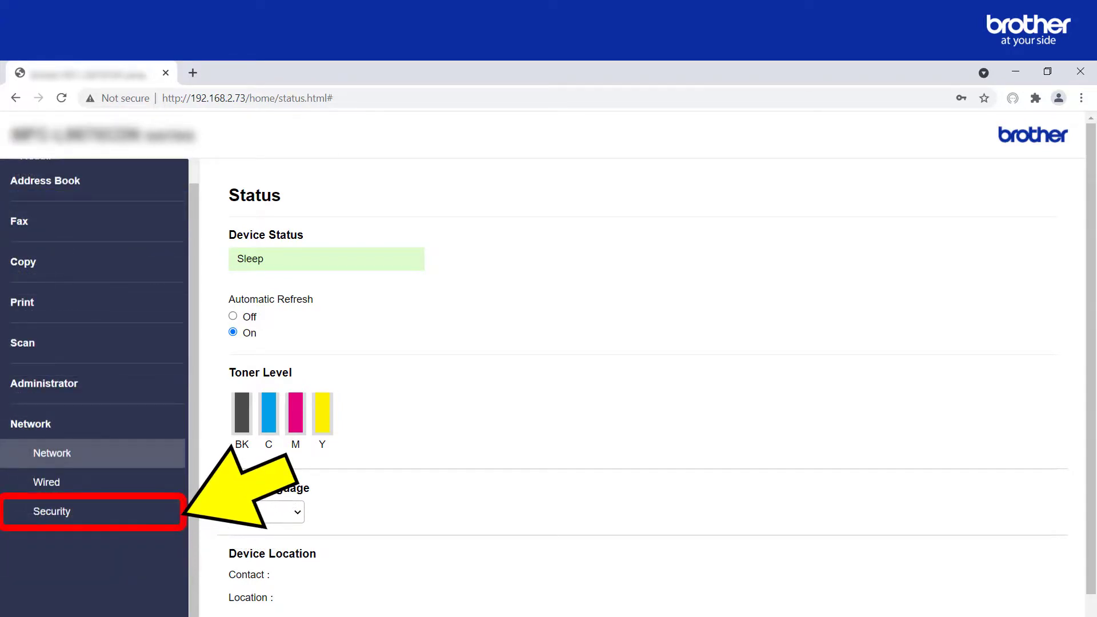
click(51, 510)
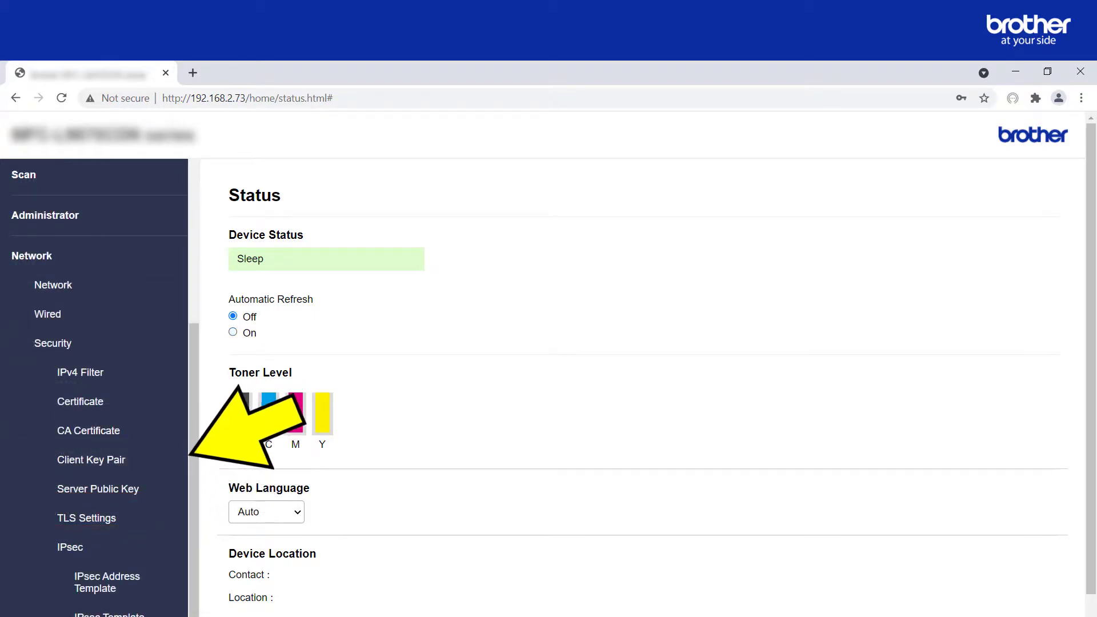
click(88, 430)
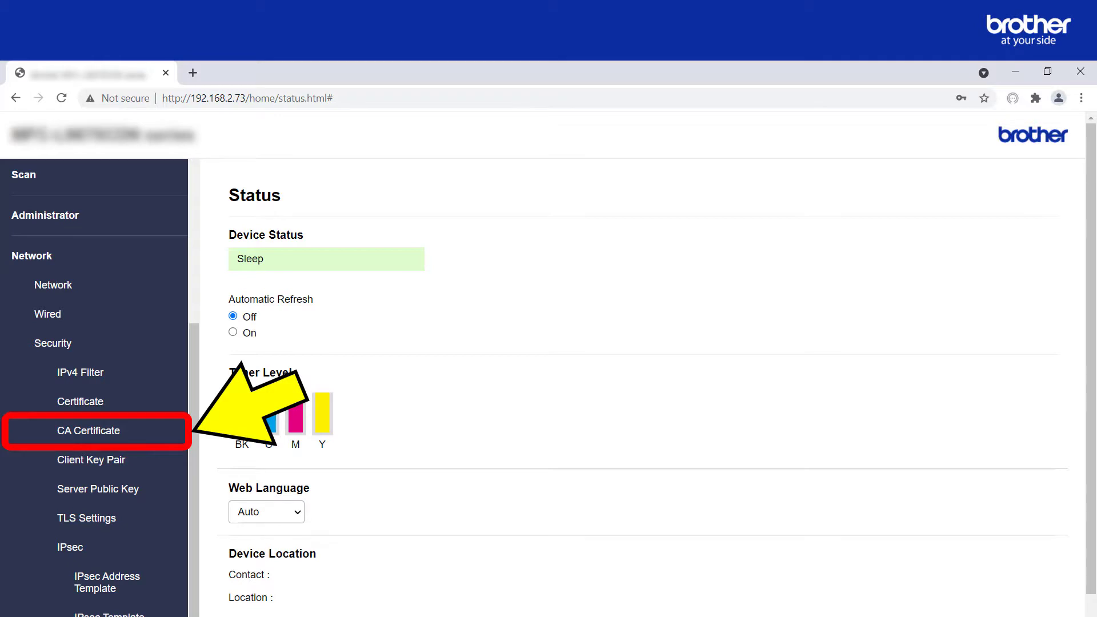
click(88, 430)
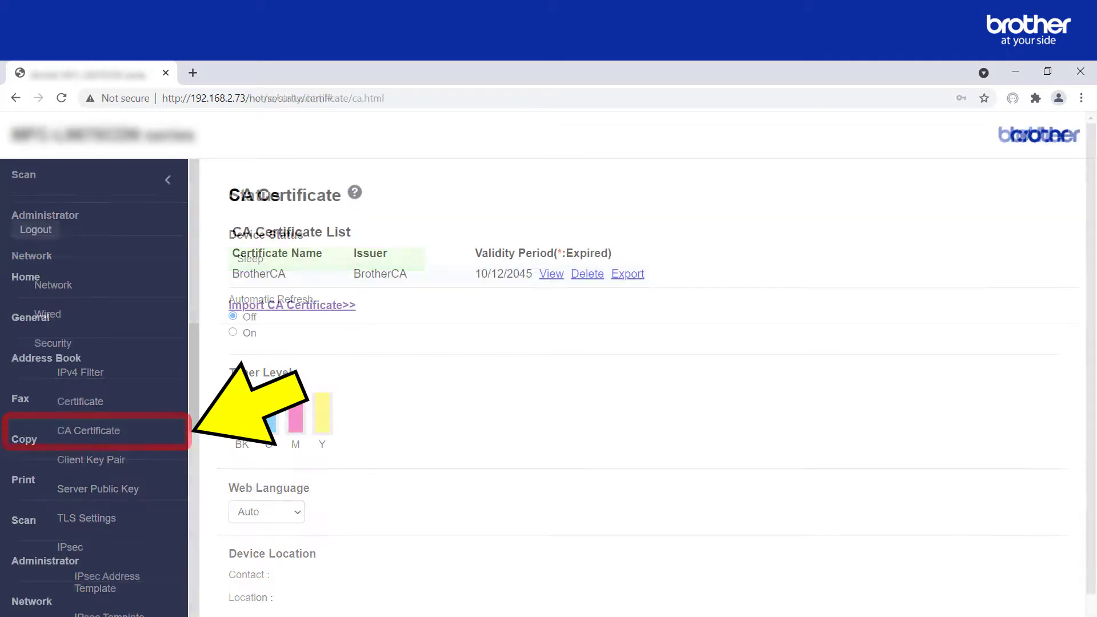